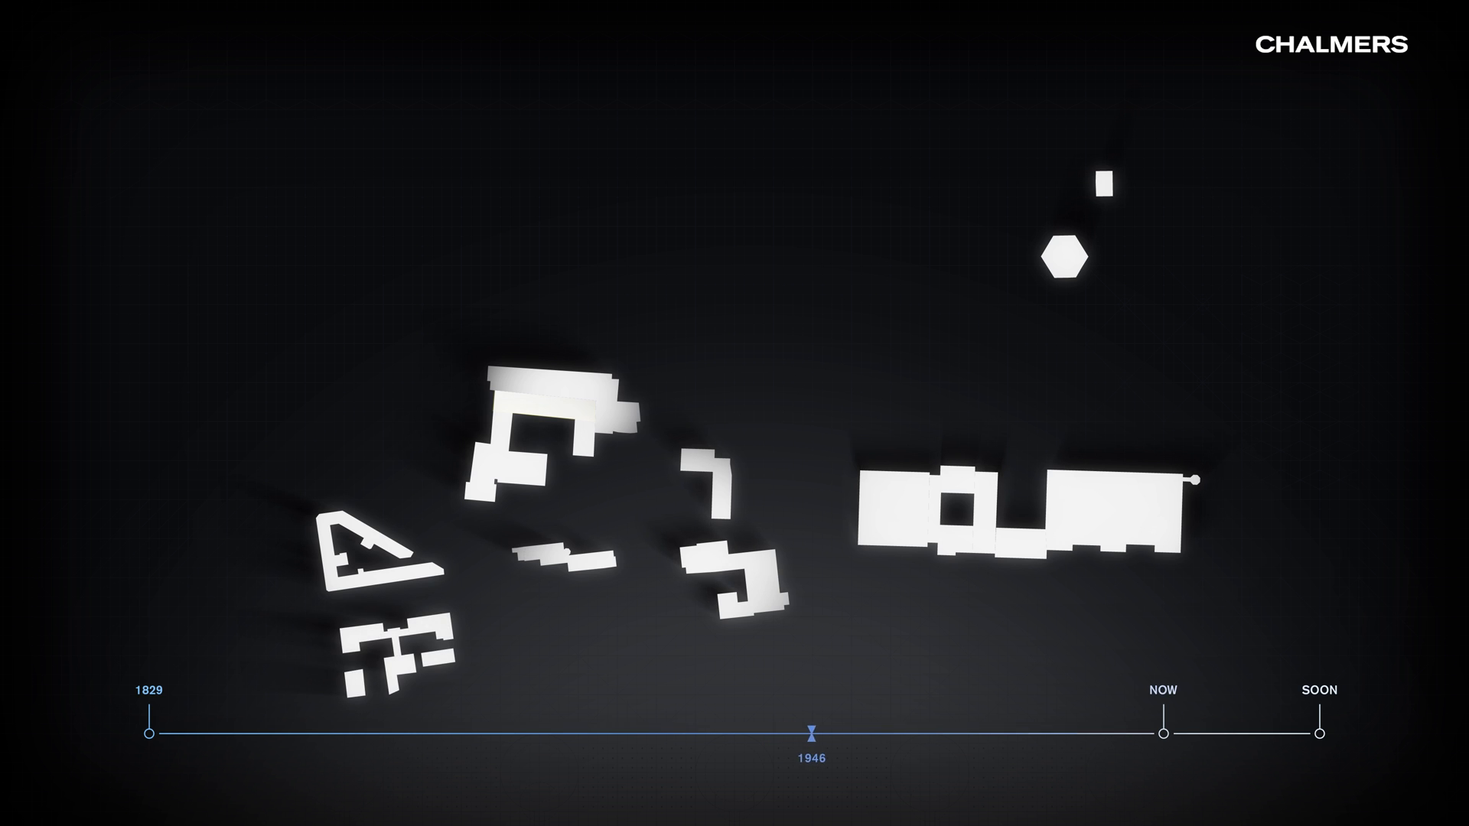
pyautogui.moveTo(814, 729); pyautogui.dragTo(913, 729)
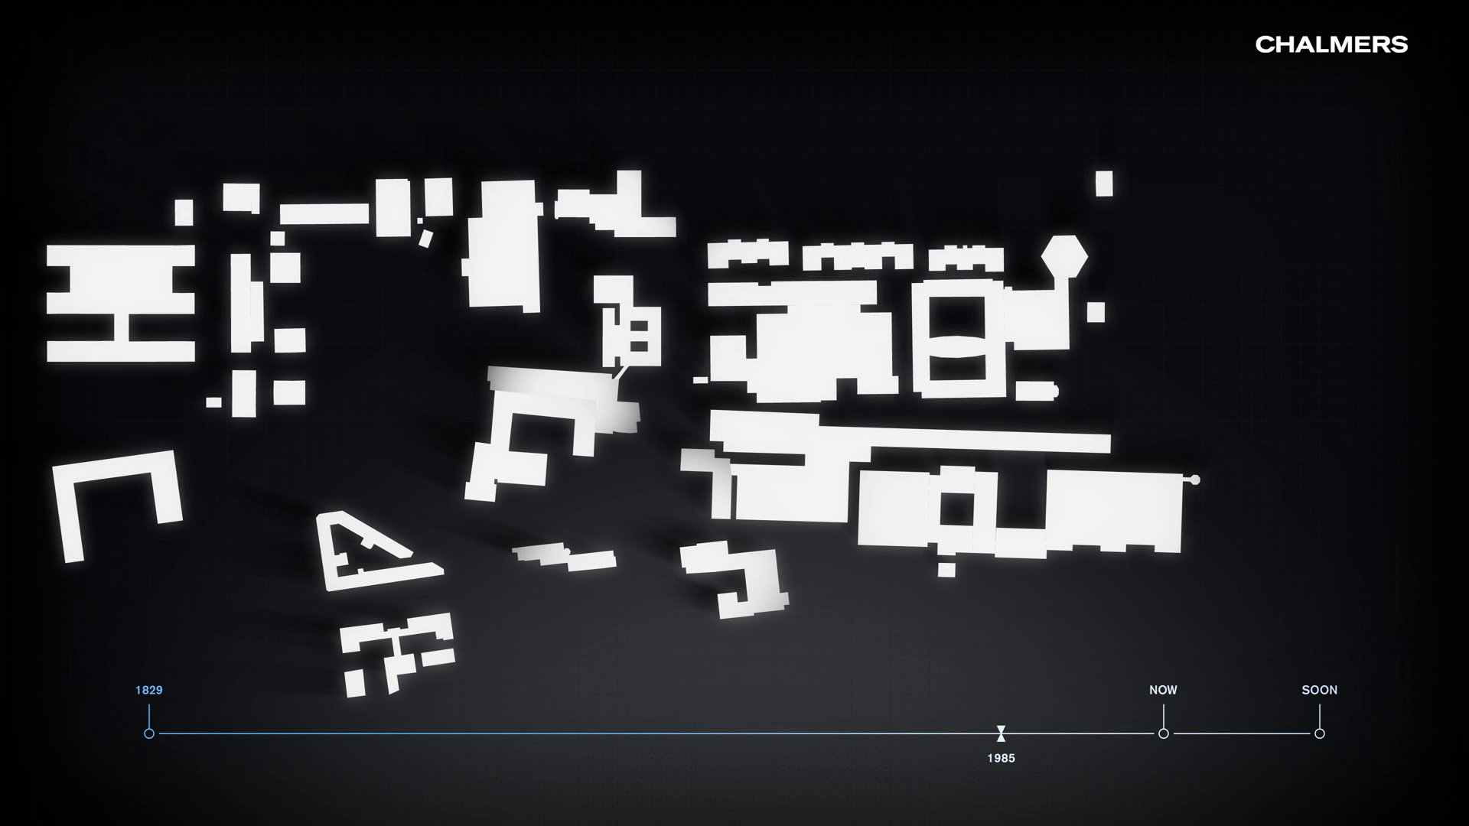
pyautogui.moveTo(1028, 726); pyautogui.dragTo(1063, 726)
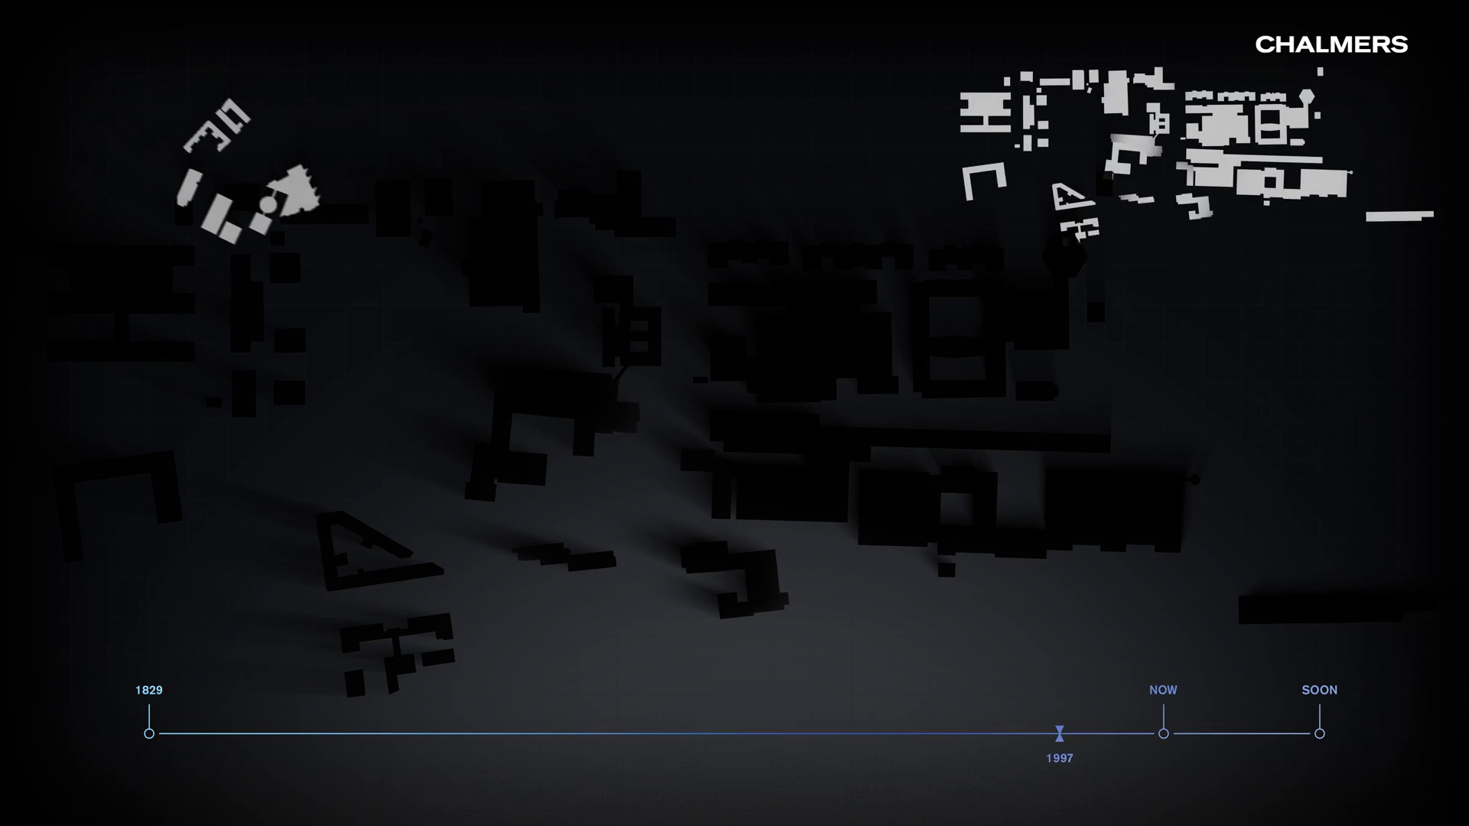
pyautogui.moveTo(1063, 729); pyautogui.dragTo(1097, 729)
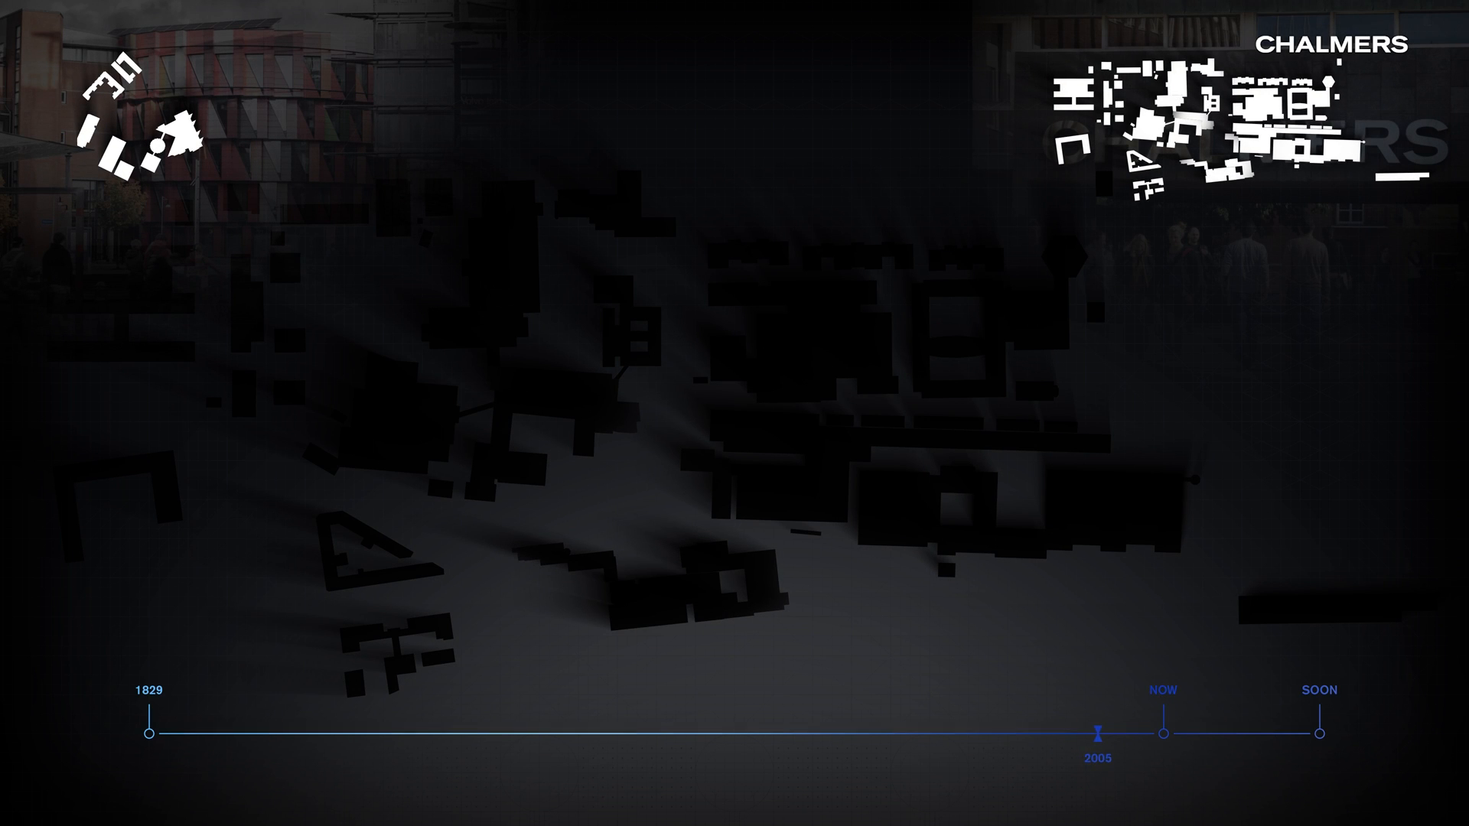
pyautogui.moveTo(1096, 729); pyautogui.dragTo(1120, 729)
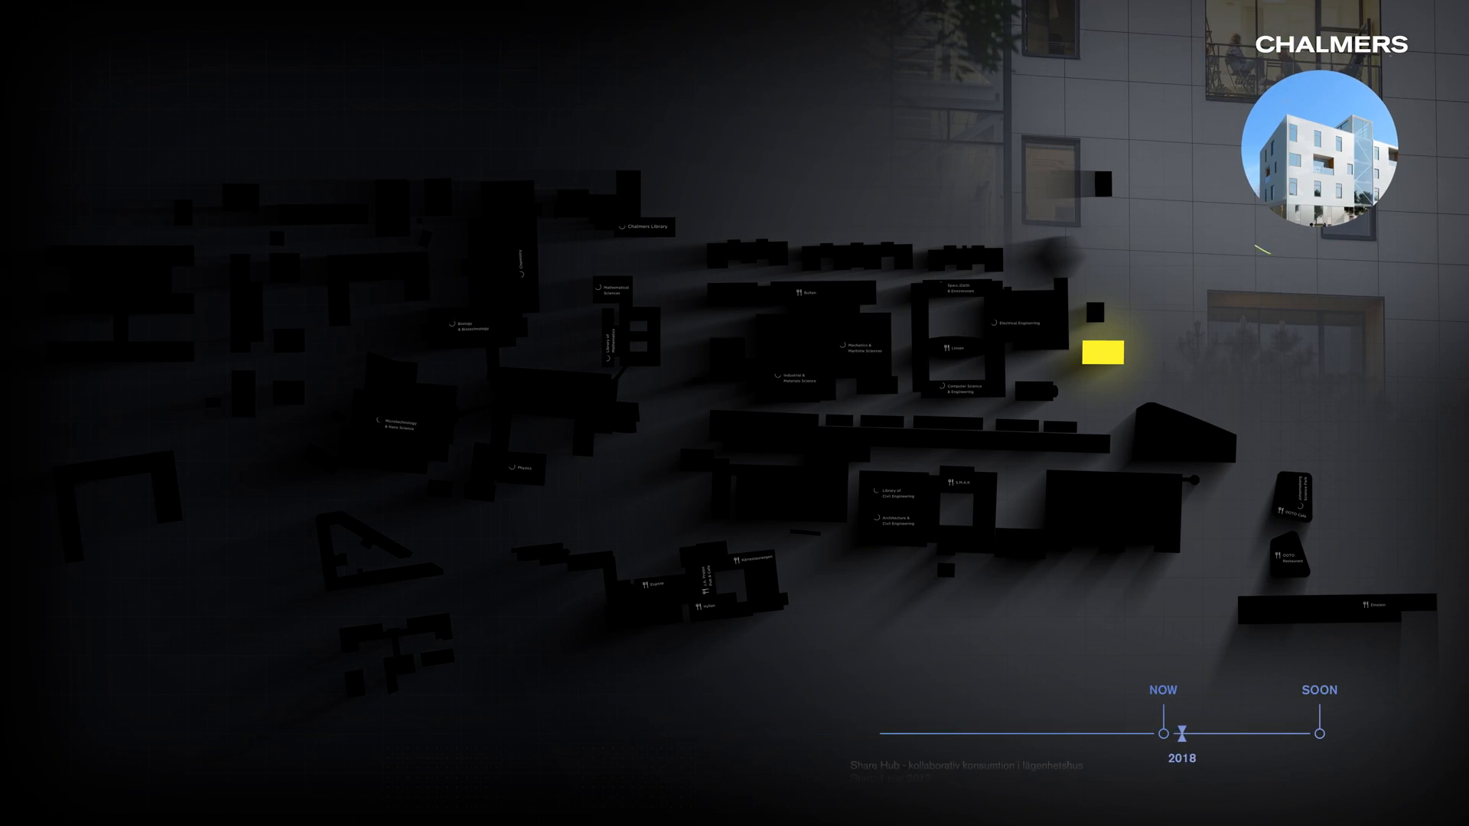
pyautogui.moveTo(1182, 729); pyautogui.dragTo(1190, 730)
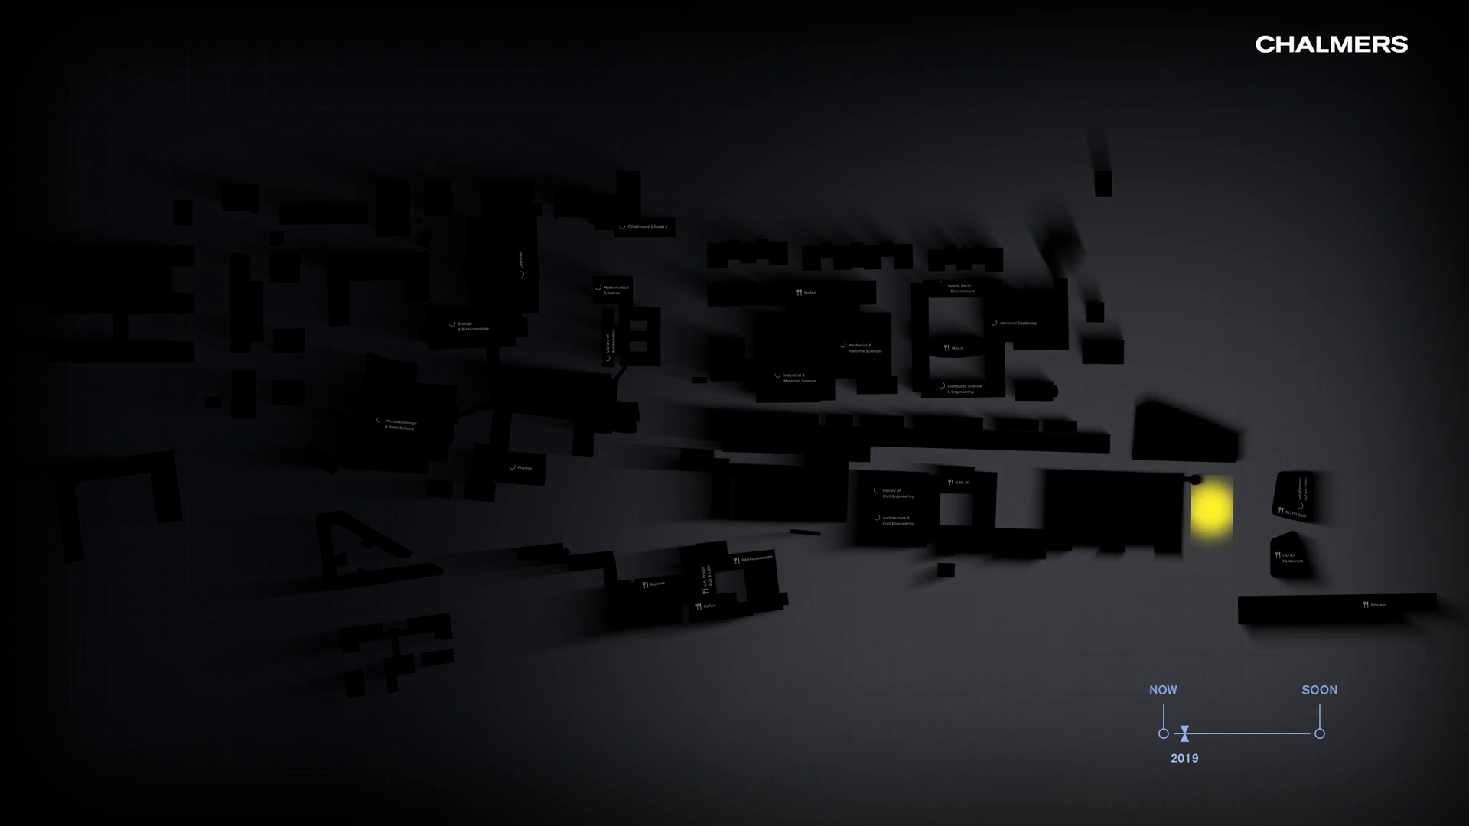
pyautogui.moveTo(1186, 727); pyautogui.dragTo(1218, 728)
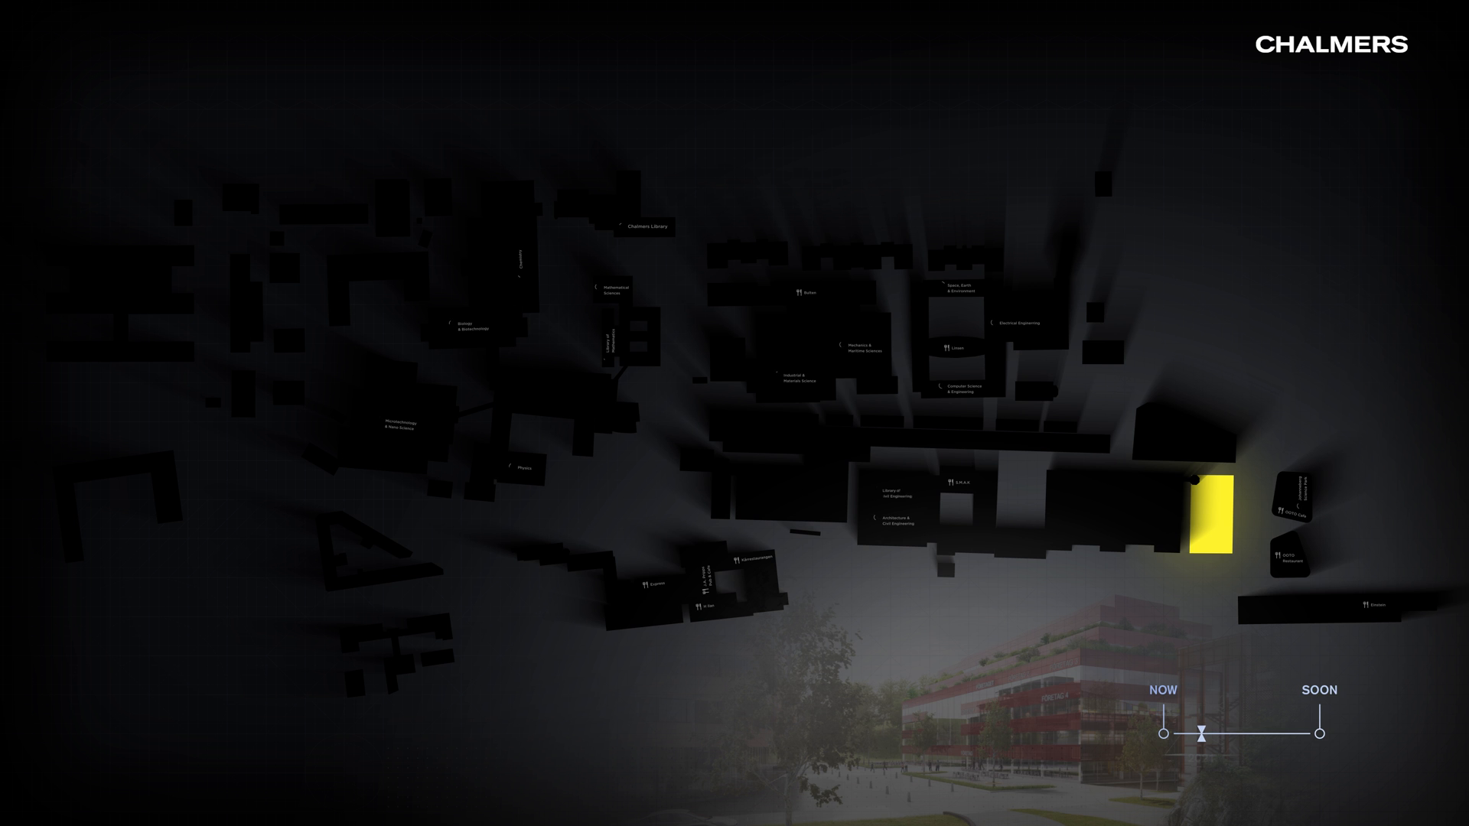
pyautogui.moveTo(1201, 731); pyautogui.dragTo(1319, 731)
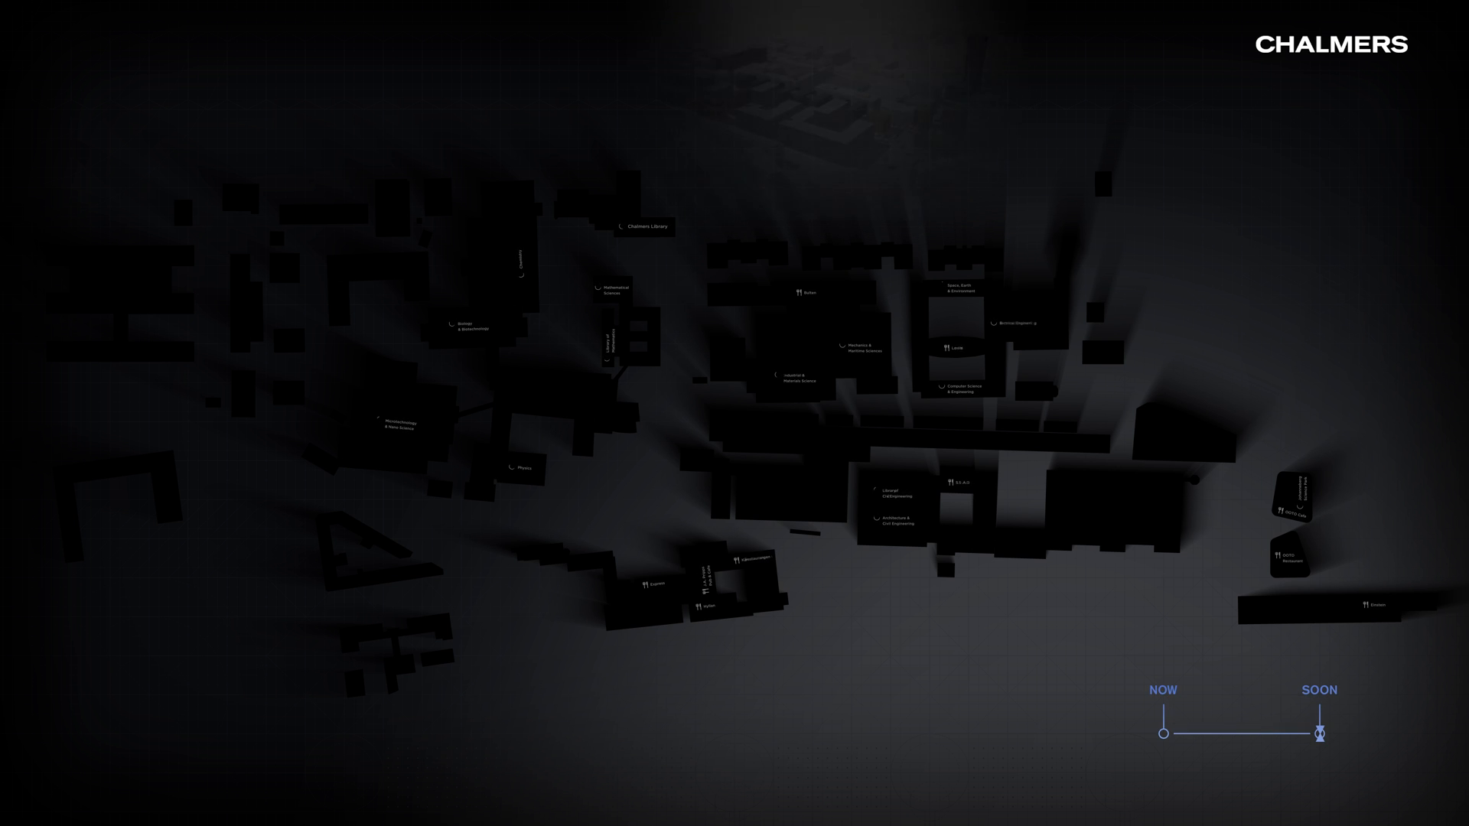